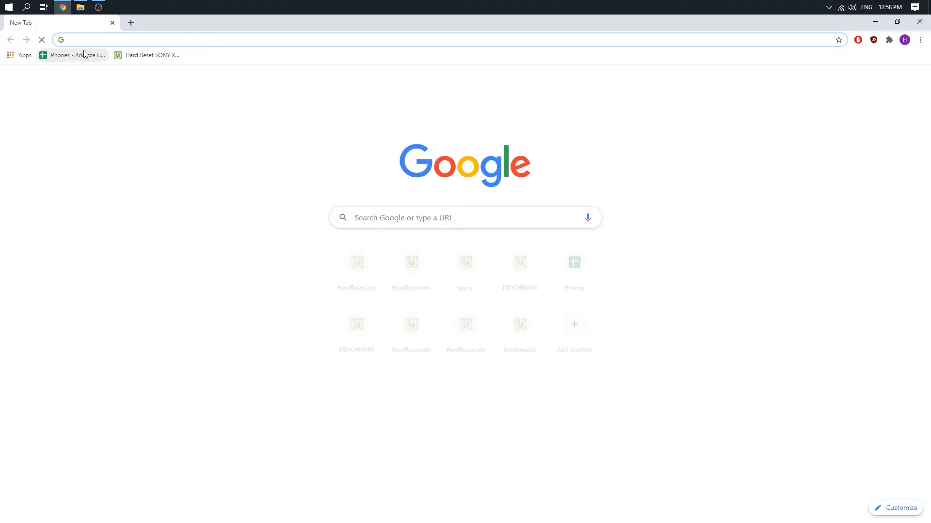
Load hardreset.info in the browser's address bar
type("hardreset.info")
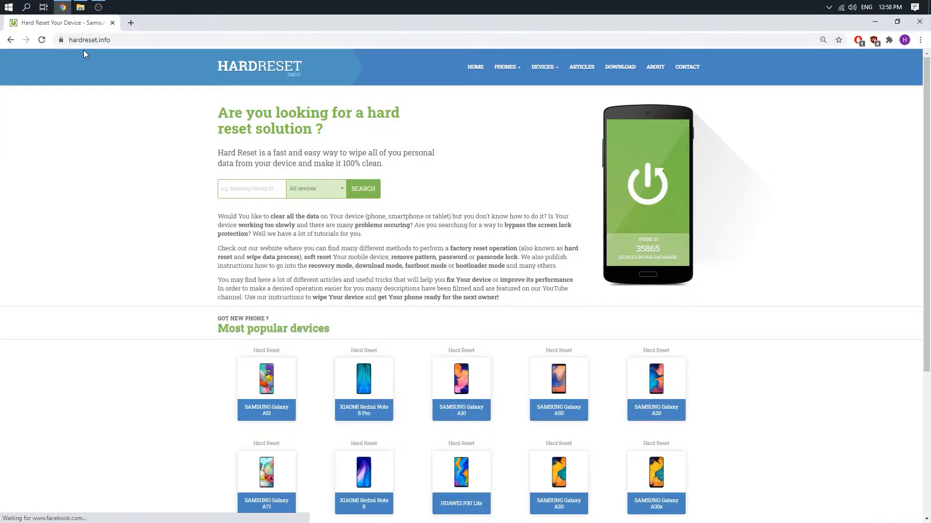
mouse_move(593, 54)
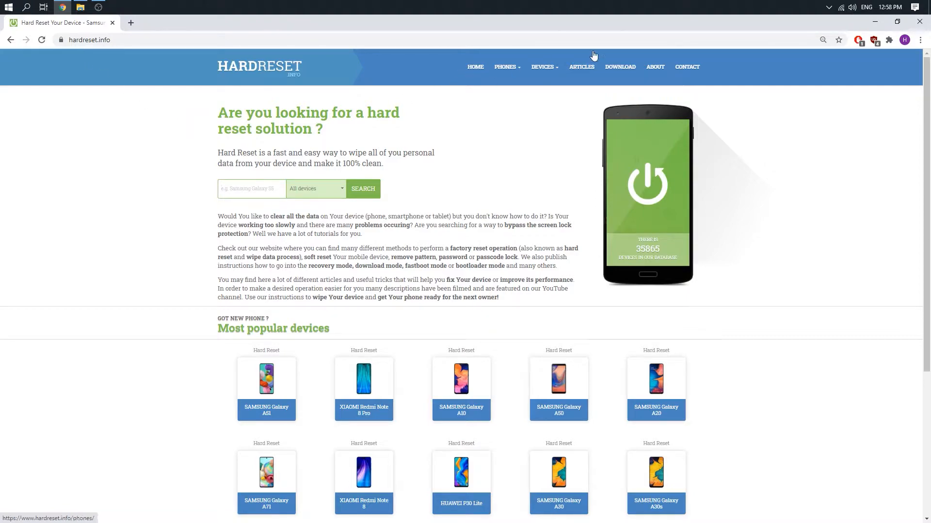
Search the site's Download section for "drivers" and scroll through the results
left_click(620, 66)
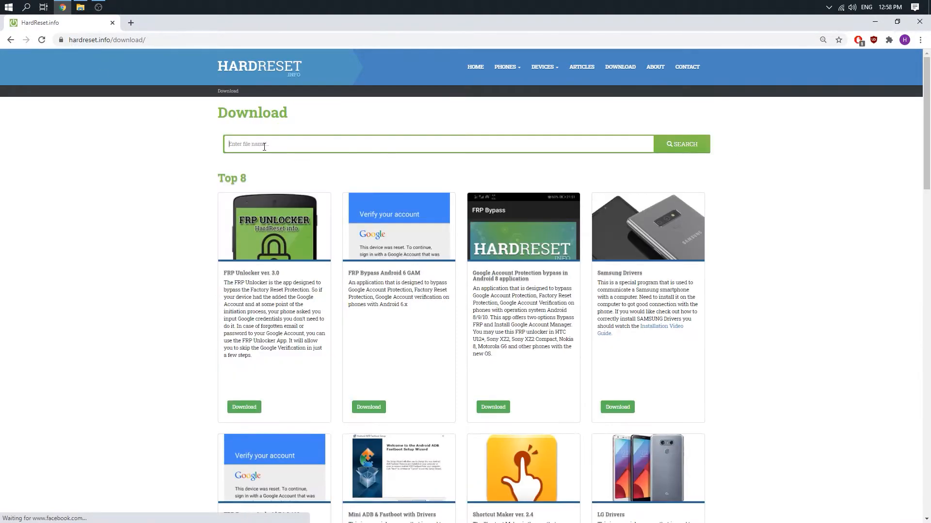
type("drivers")
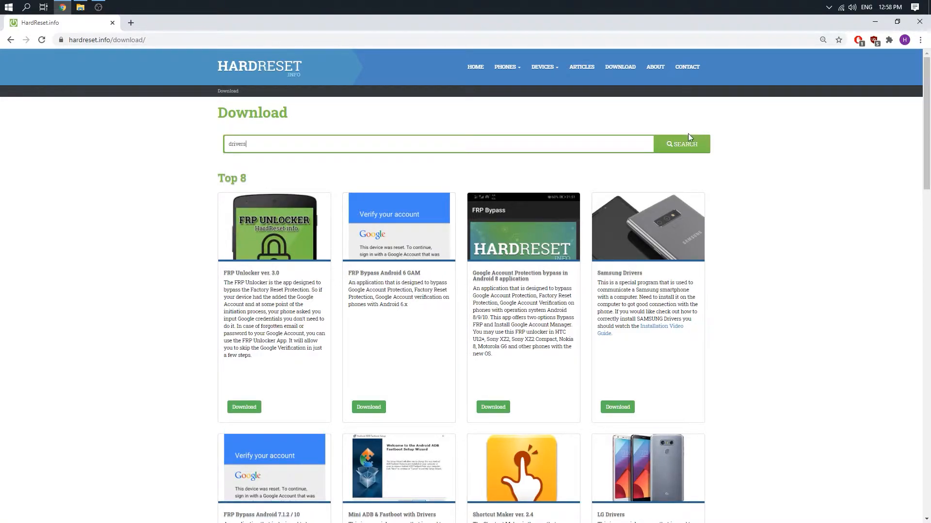
left_click(682, 144)
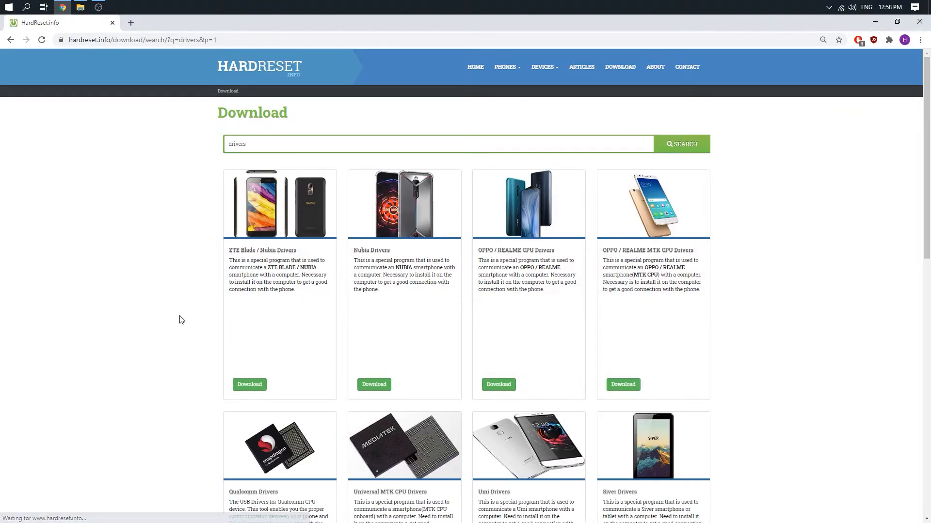
scroll("down", 3)
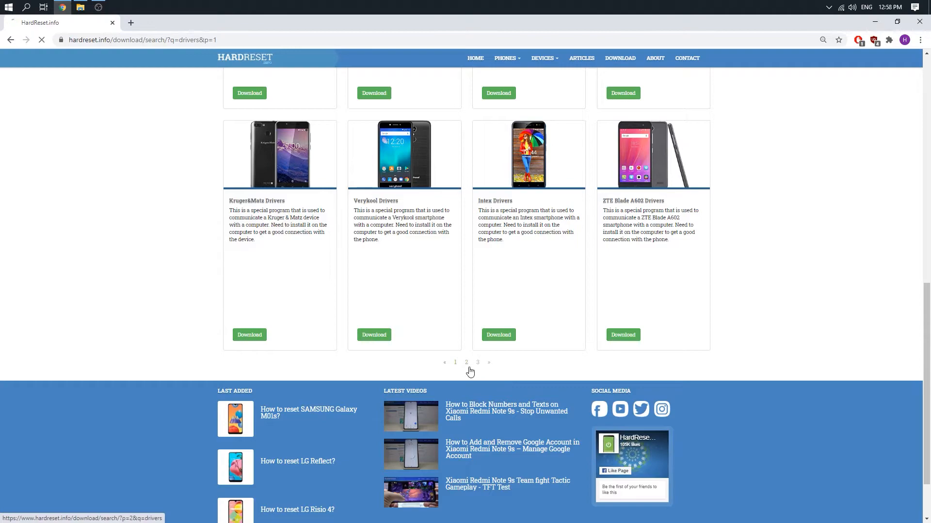
Download the Coolpad Drivers installer from page 2 of the driver results
left_click(466, 363)
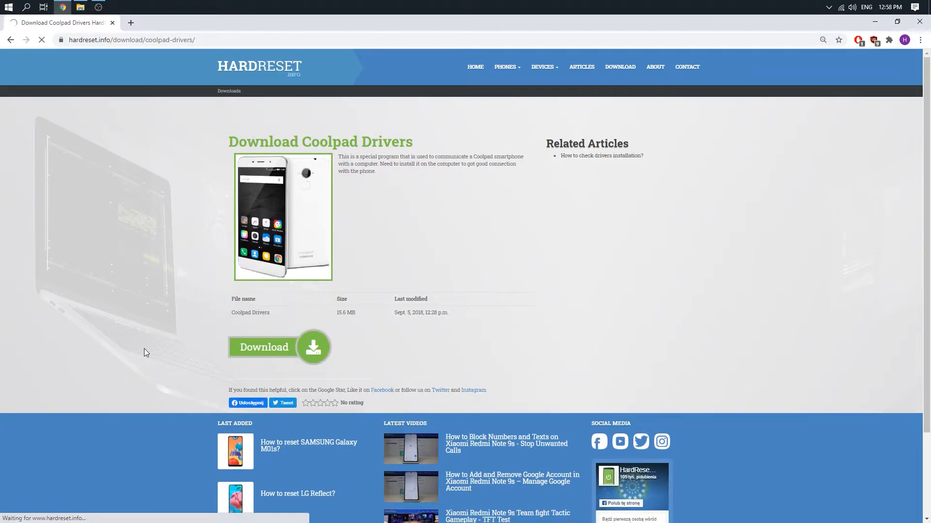
left_click(263, 347)
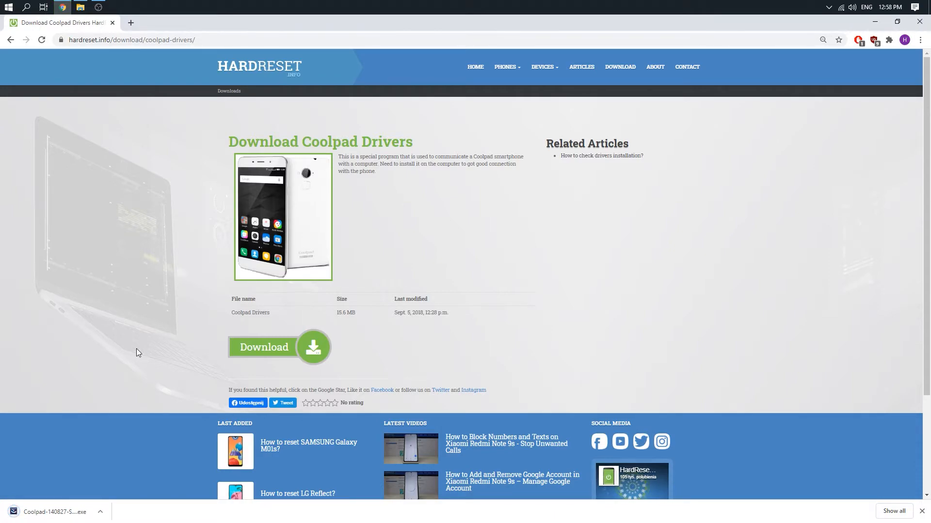
mouse_move(130, 357)
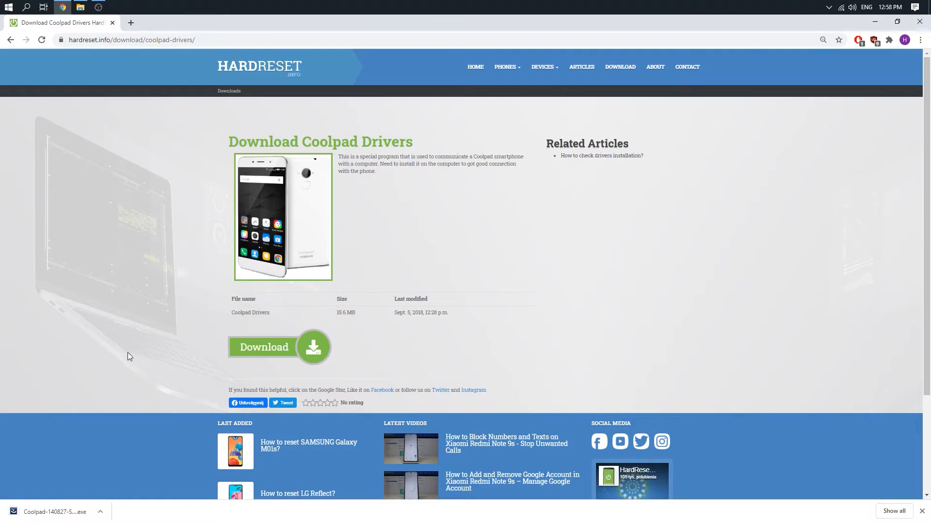
Run the downloaded Coolpad driver .exe from Chrome's download bar
left_click(53, 512)
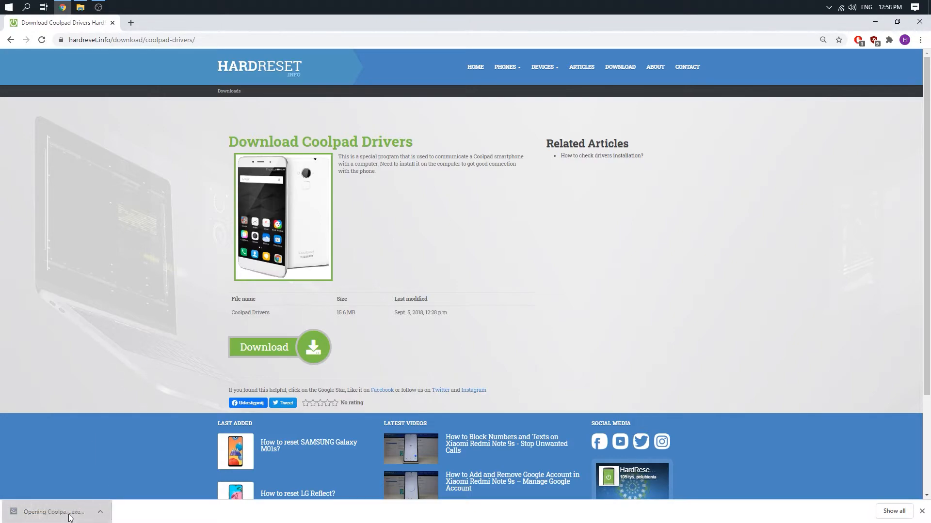
mouse_move(85, 426)
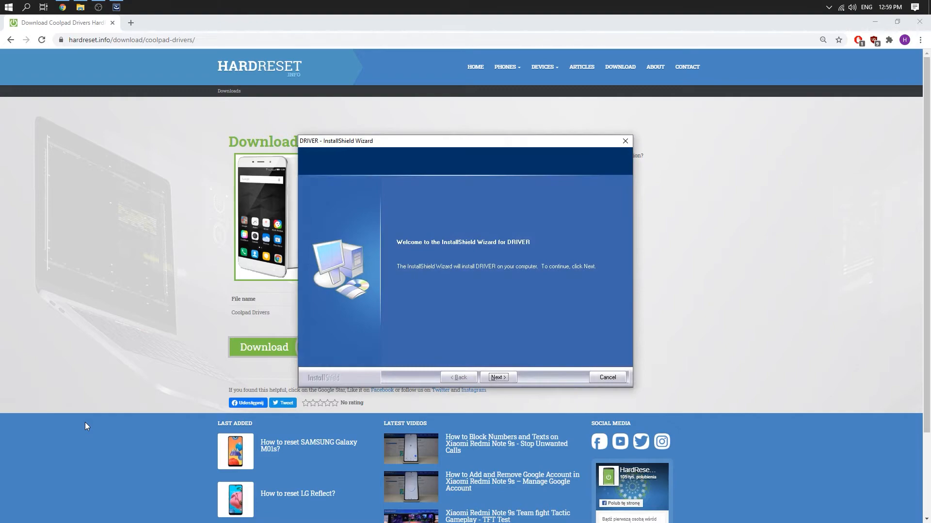
mouse_move(76, 415)
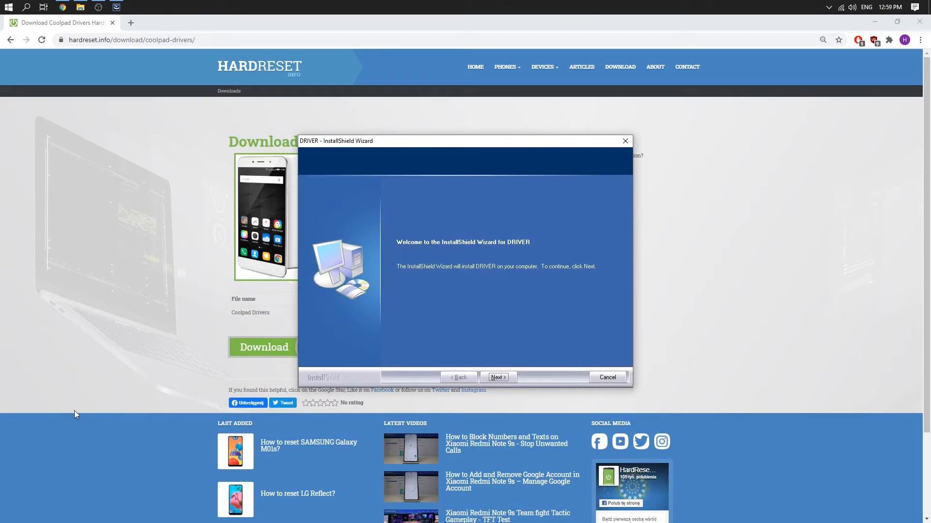
mouse_move(142, 337)
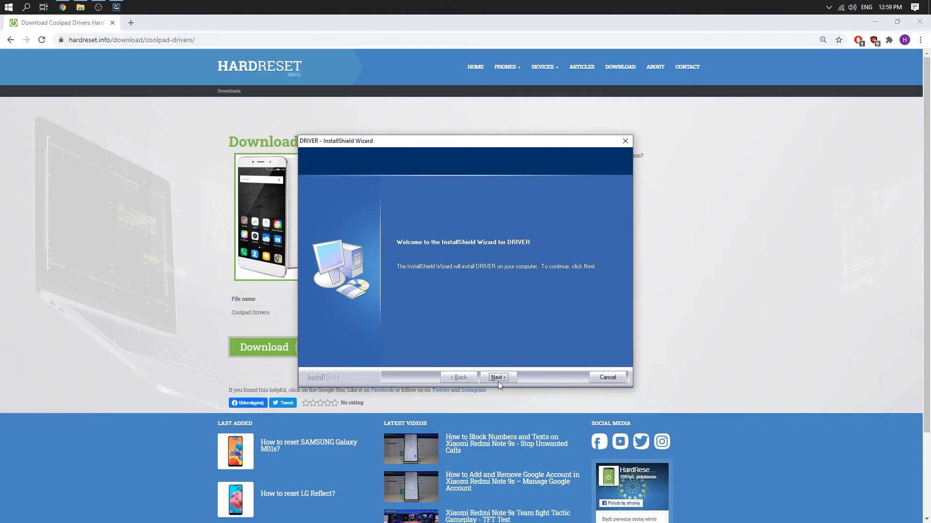
Pass the welcome screen and enter company name "any" as customer information
left_click(498, 377)
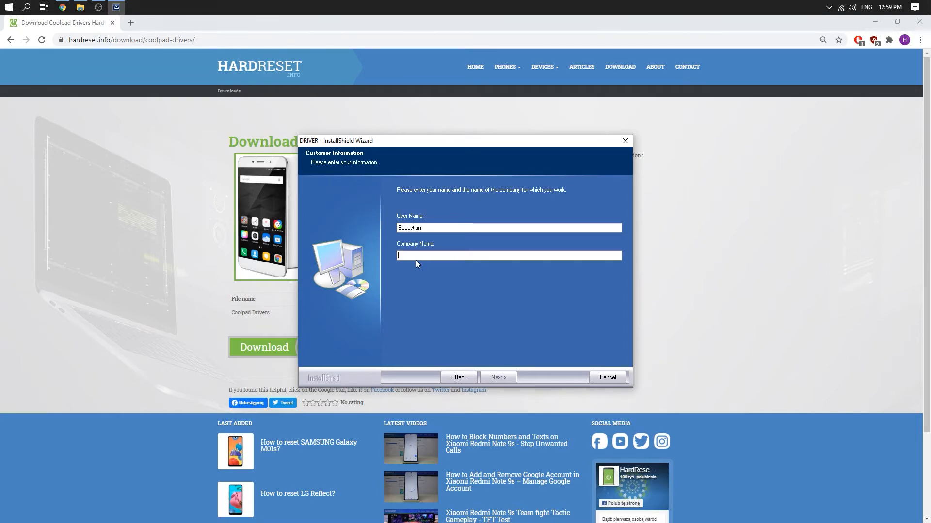
type("anything")
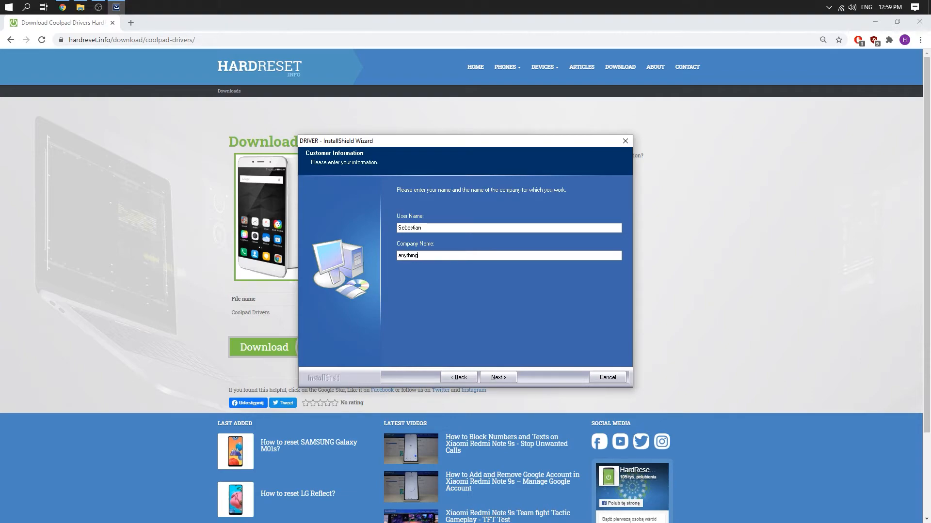
left_click(498, 376)
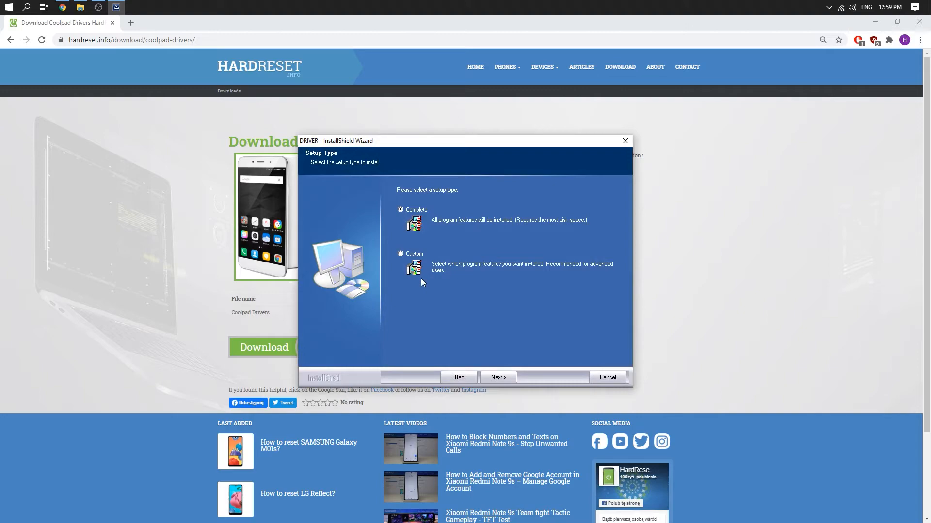
mouse_move(479, 360)
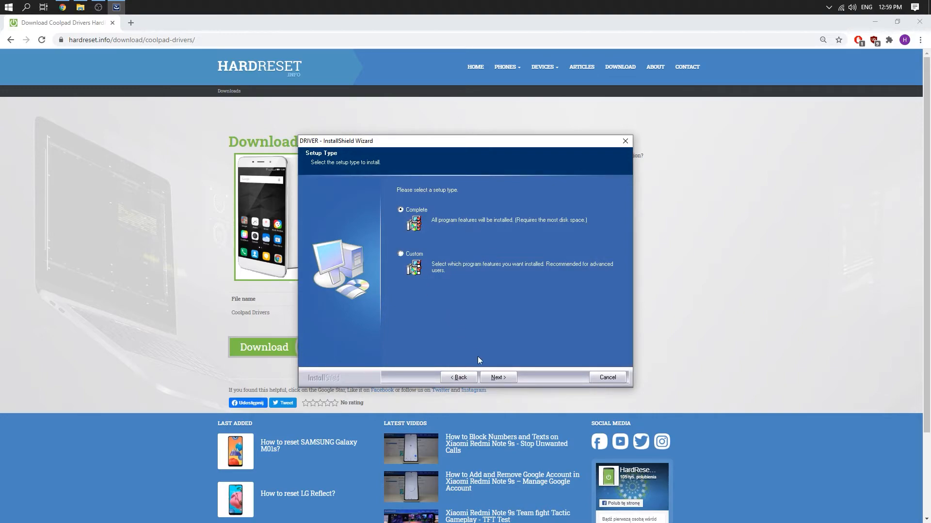
Accept the Complete setup type and start the driver installation
left_click(498, 377)
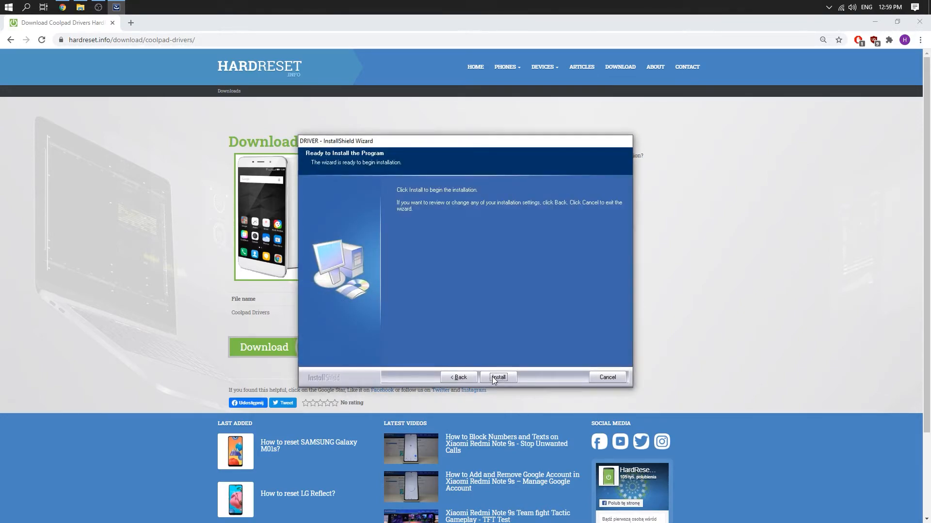
left_click(498, 378)
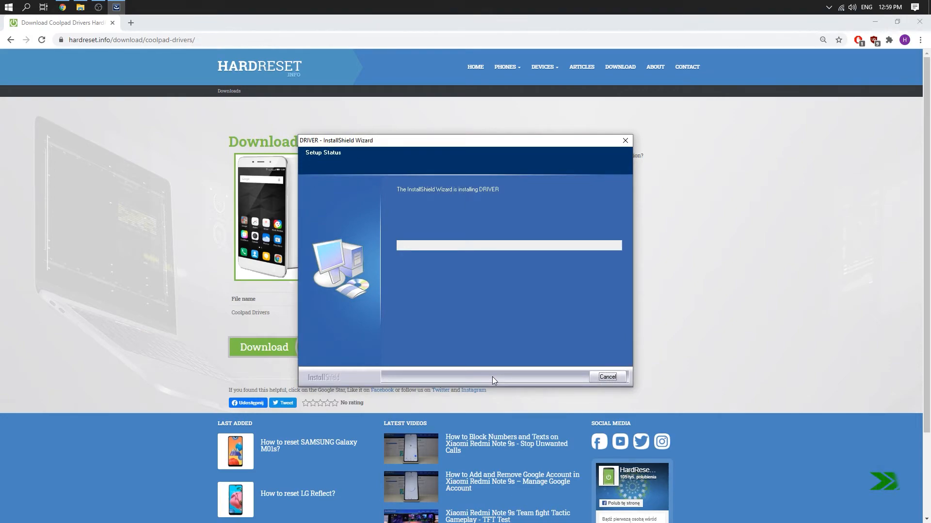